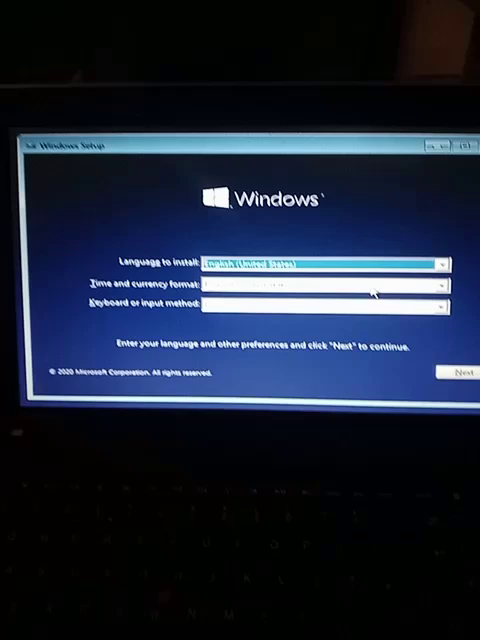
Keep the default language, time and keyboard preferences and continue to Install now.
click(464, 374)
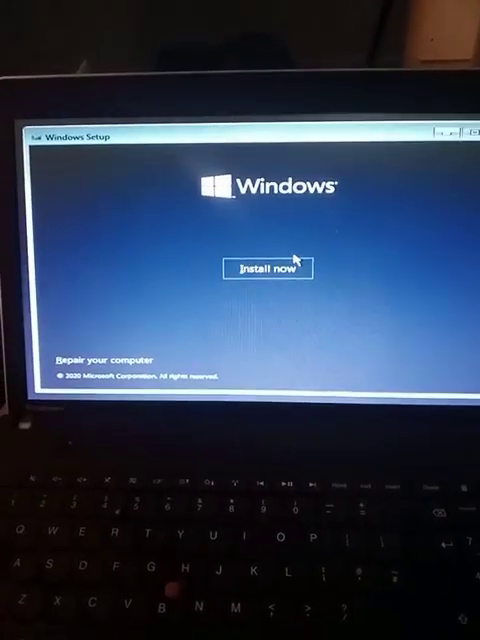
Start installation, choose the Windows 10 Pro edition and accept the license terms.
click(268, 268)
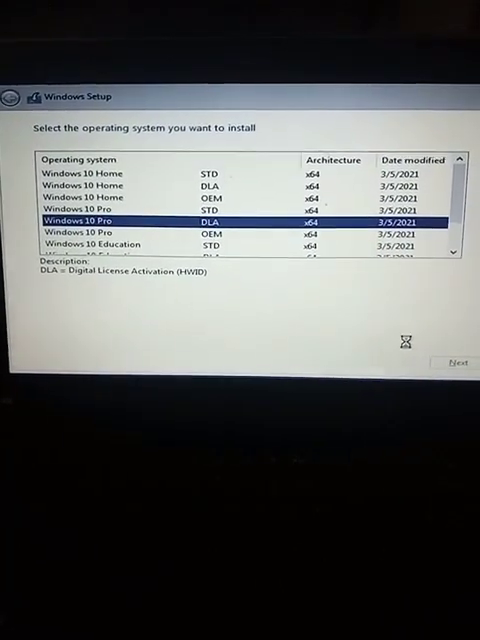
click(460, 362)
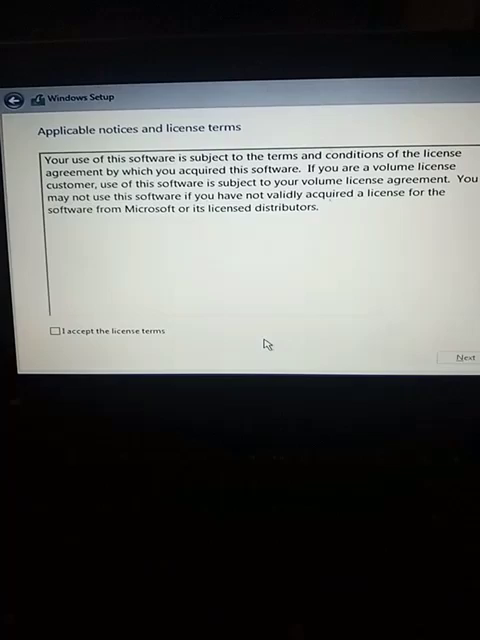
click(56, 330)
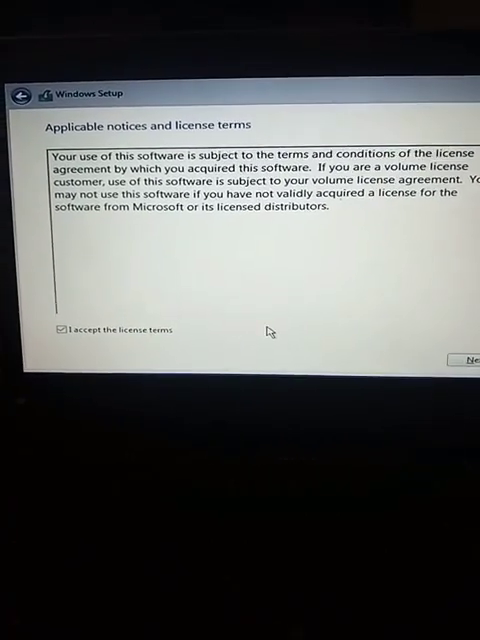
click(470, 358)
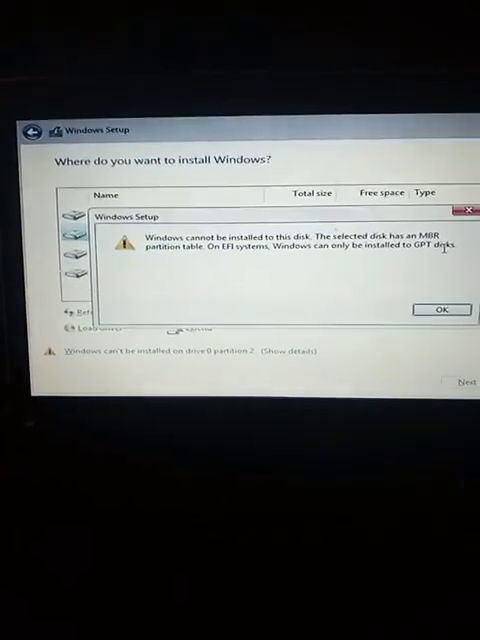
Dismiss the MBR partition-table error on the install-location step with OK.
click(440, 308)
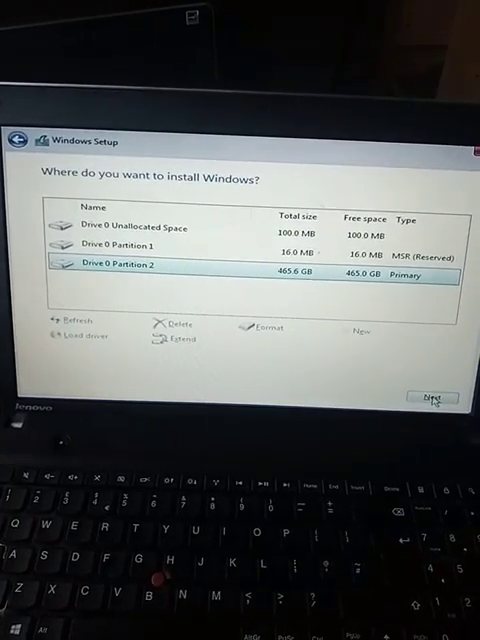
Choose Drive 0 Partition 2 (465.0 GB primary) as the install target and continue.
click(432, 396)
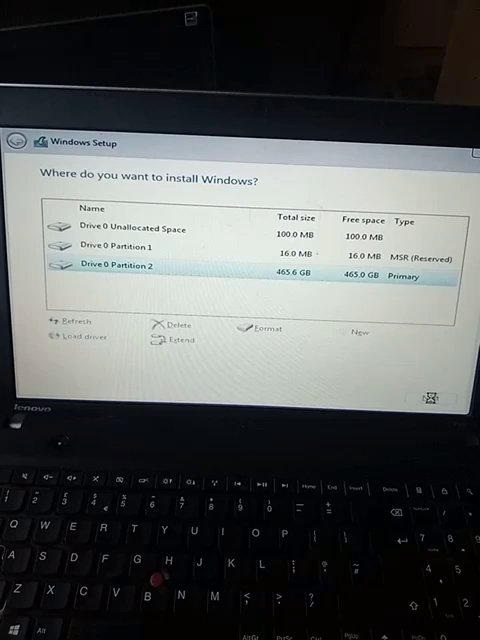